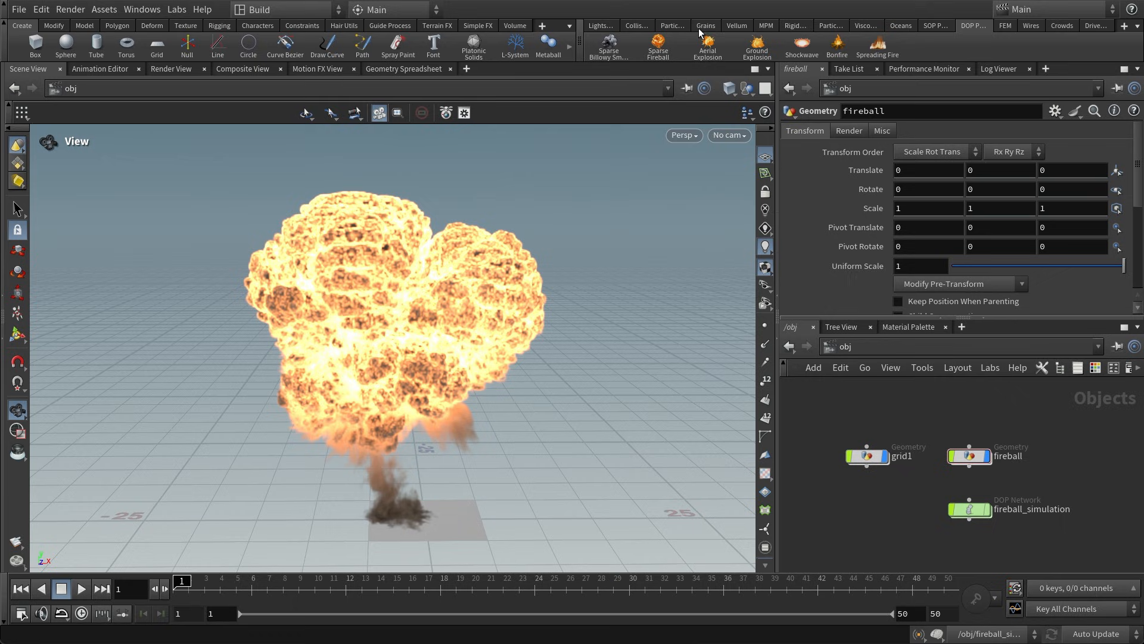
mouse_move(811, 41)
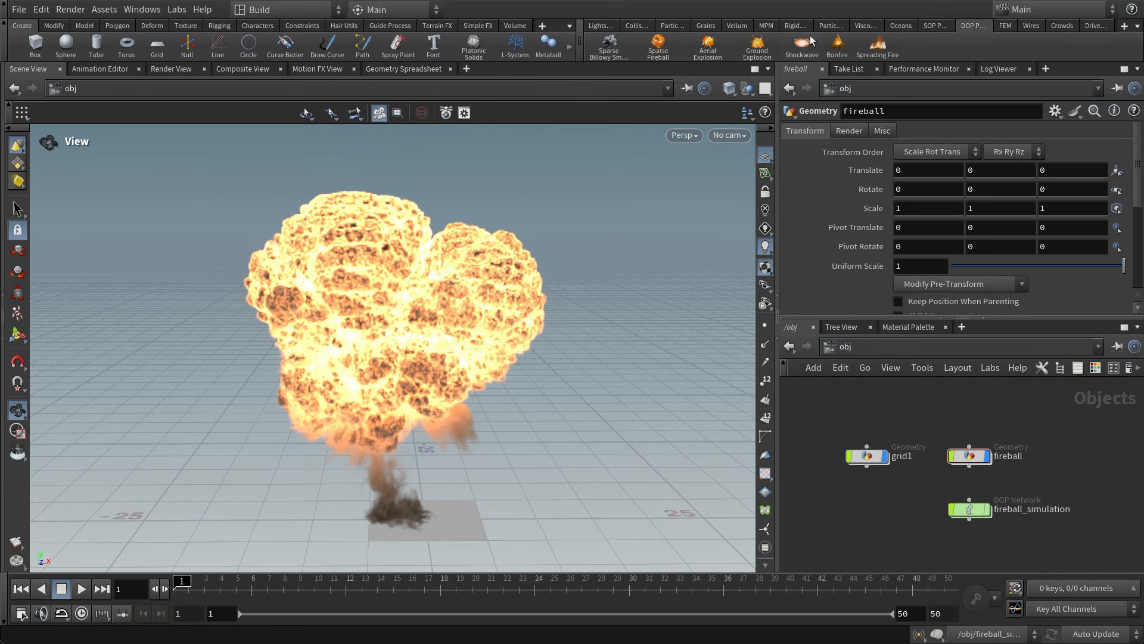
Switch the shelf from the Pyro FX tools to the Oceans simulation tools.
click(900, 25)
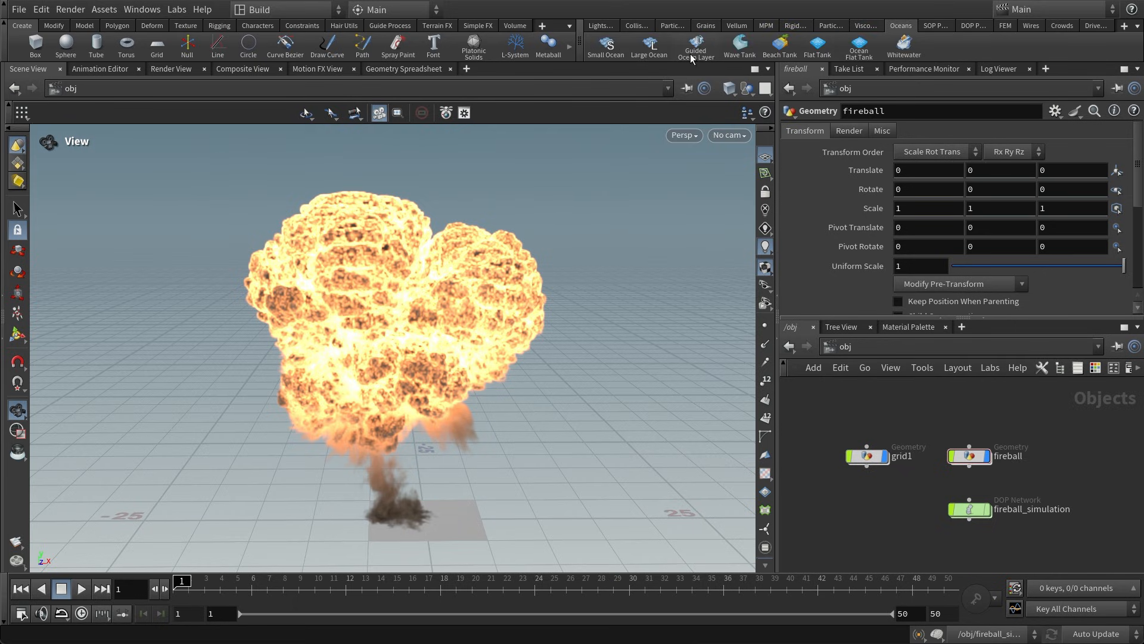
mouse_move(697, 57)
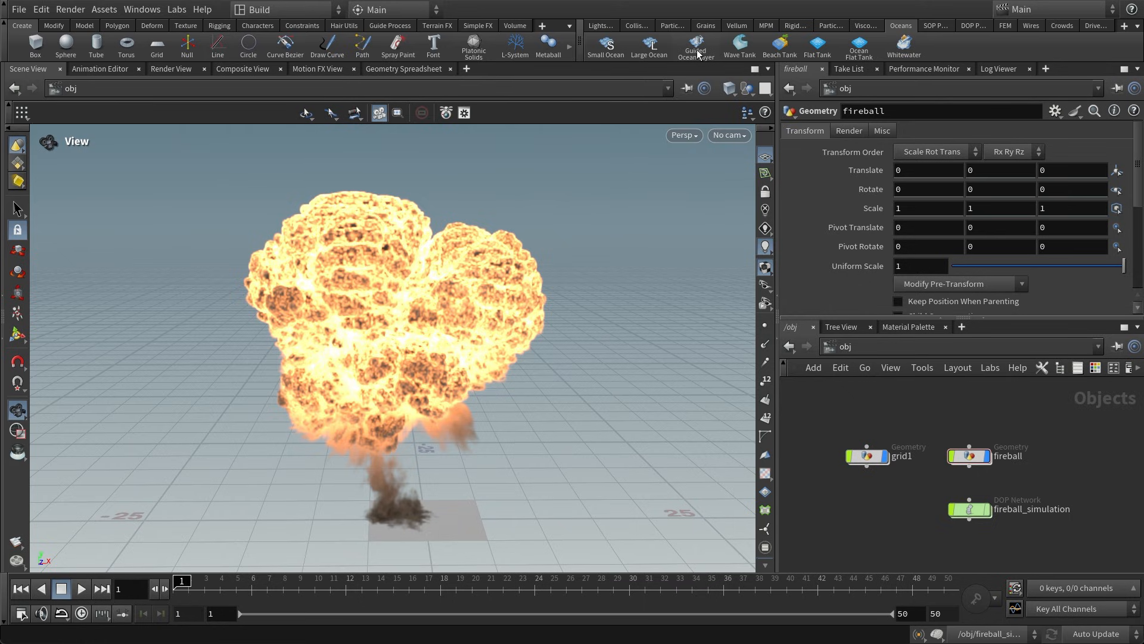
mouse_move(10, 53)
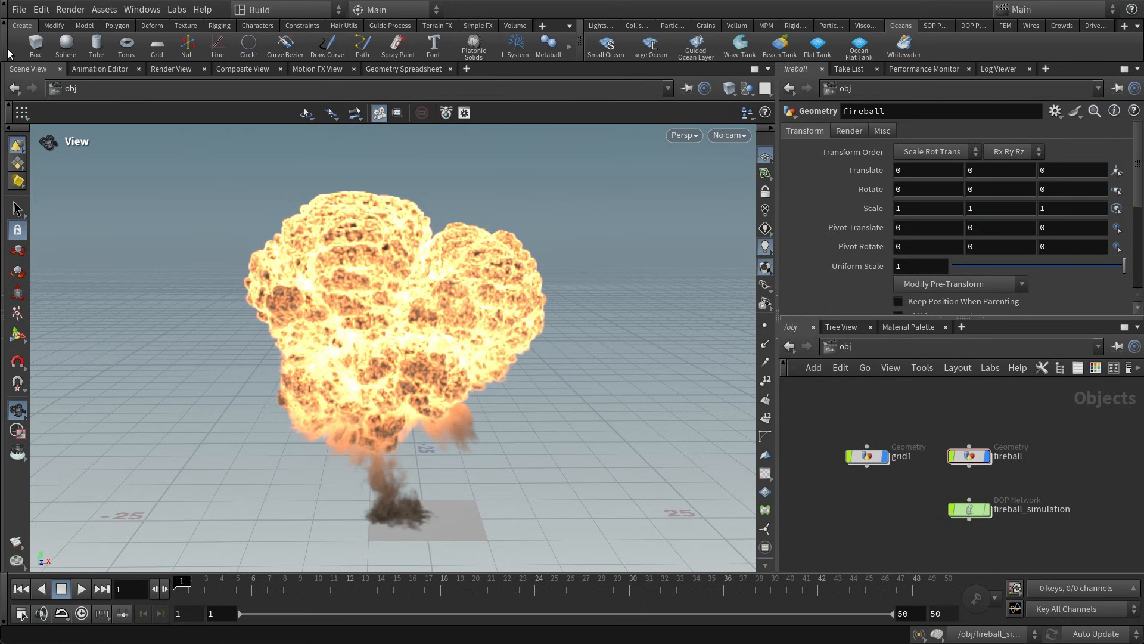